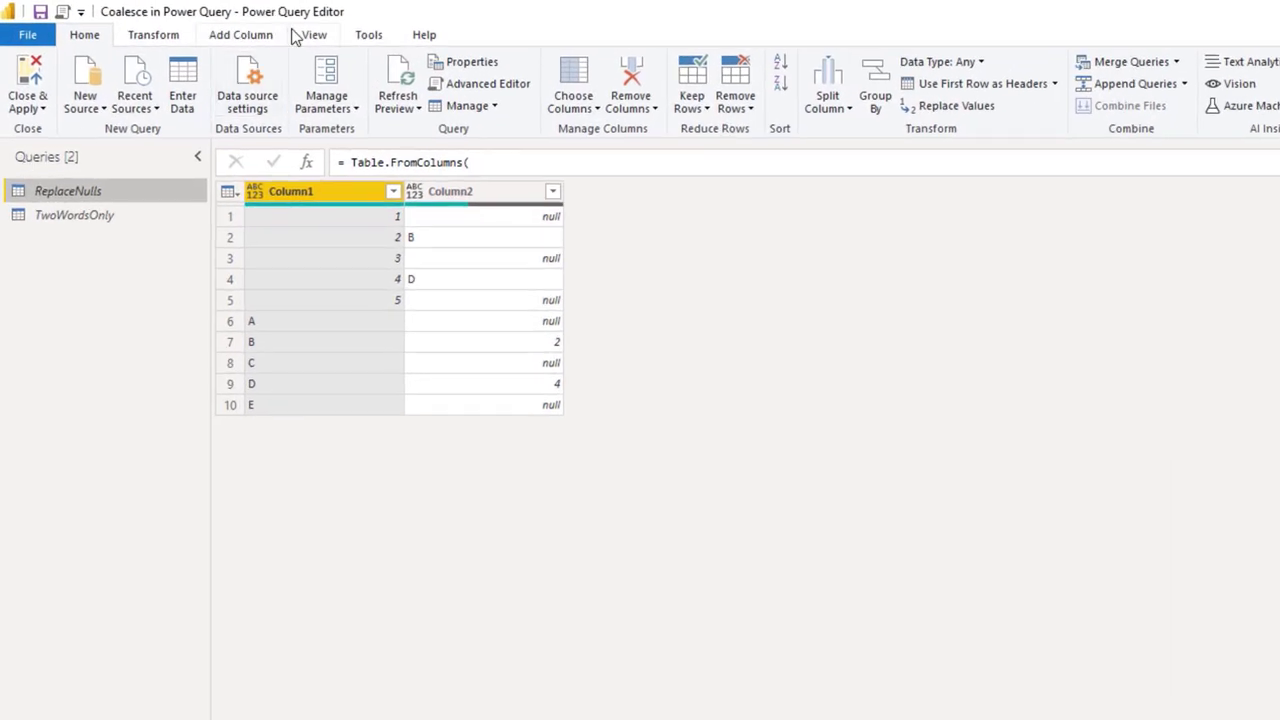
Add a Replace Values step on Column2 of ReplaceNulls with blank find and replace values.
left_click(314, 34)
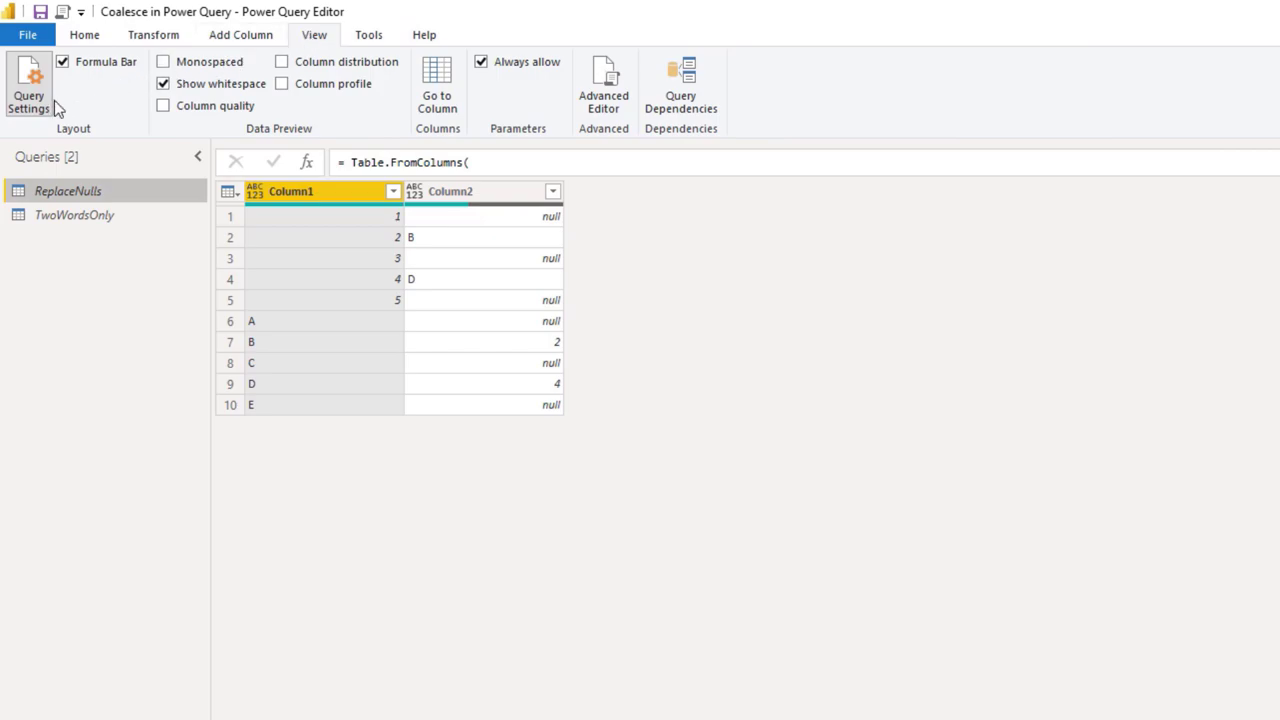
left_click(84, 34)
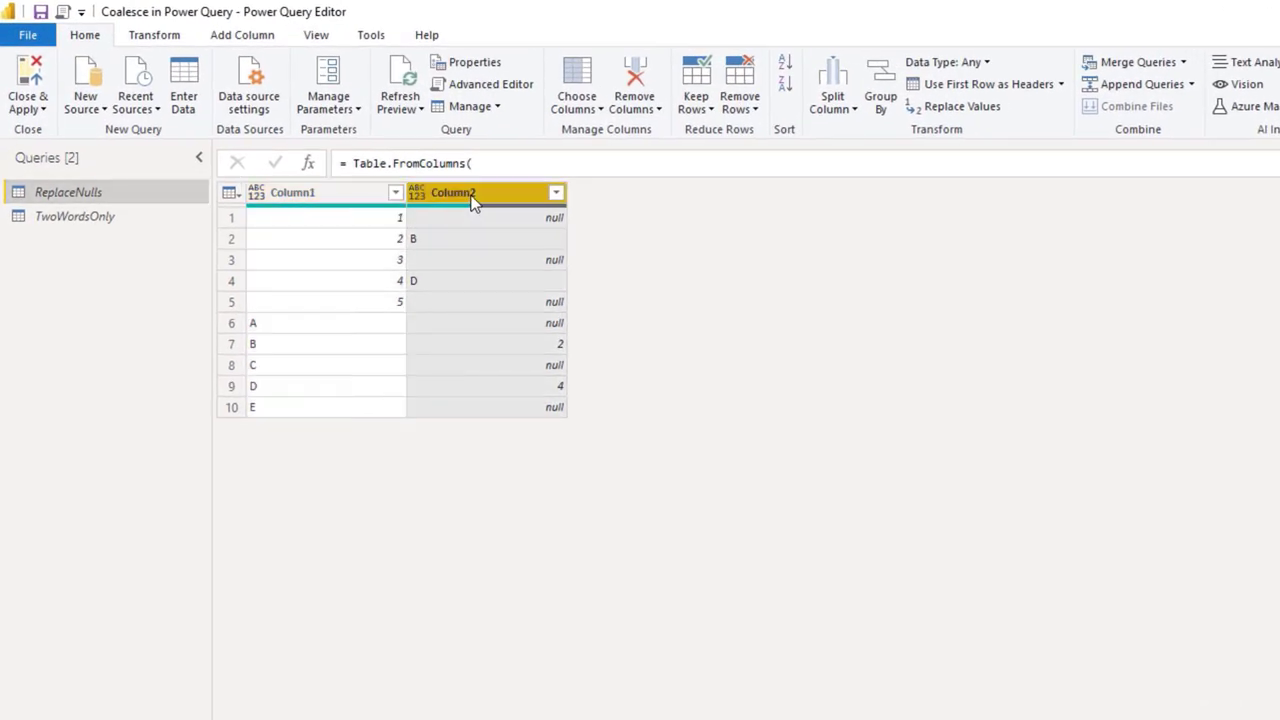
left_click(154, 34)
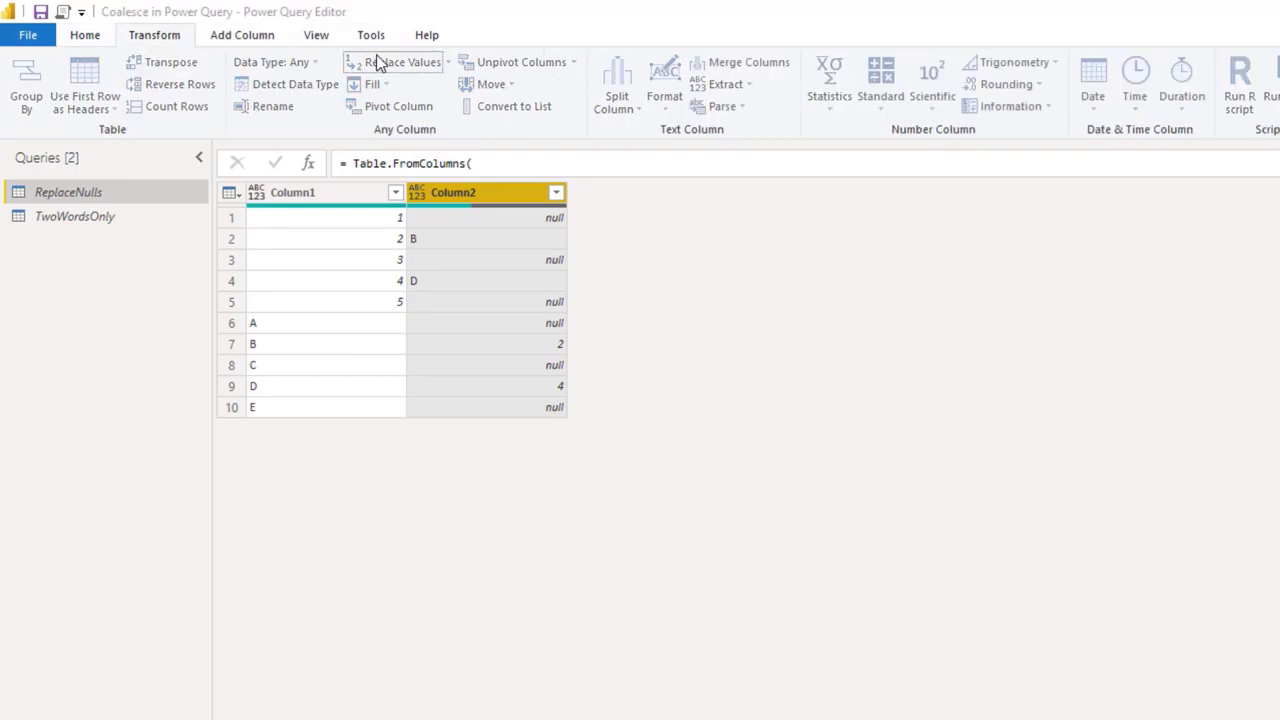
left_click(398, 62)
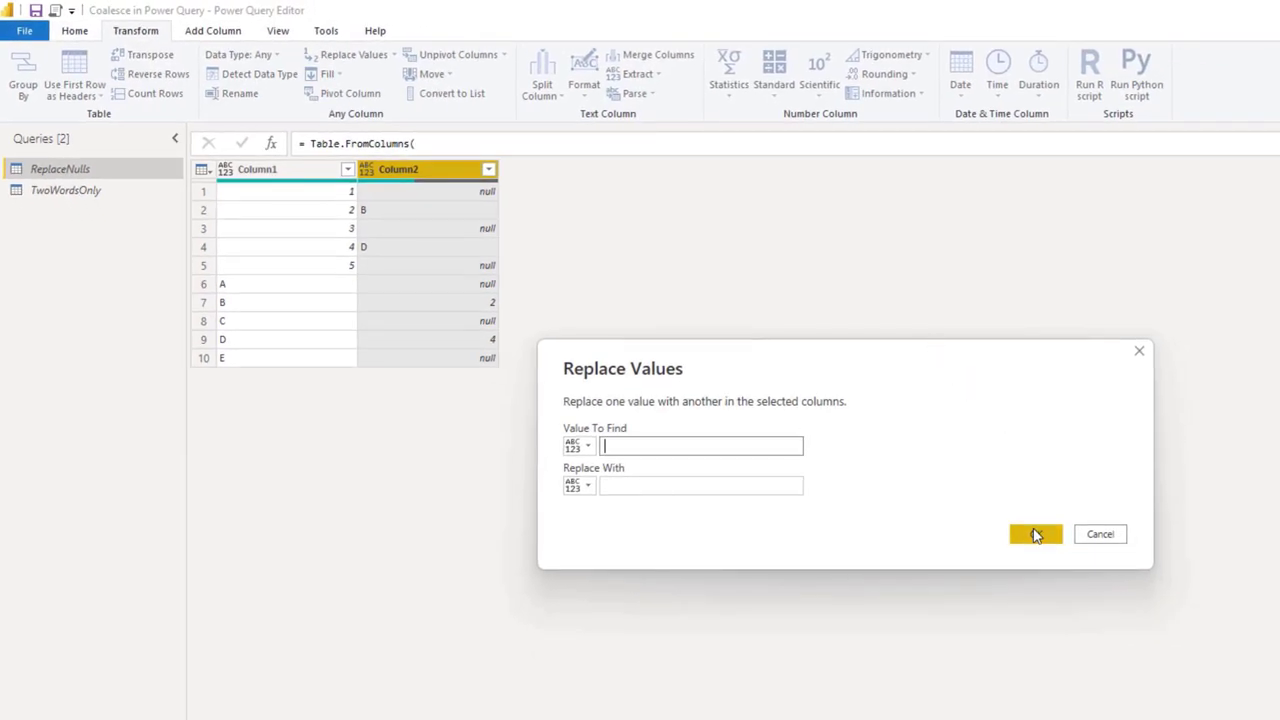
left_click(1036, 532)
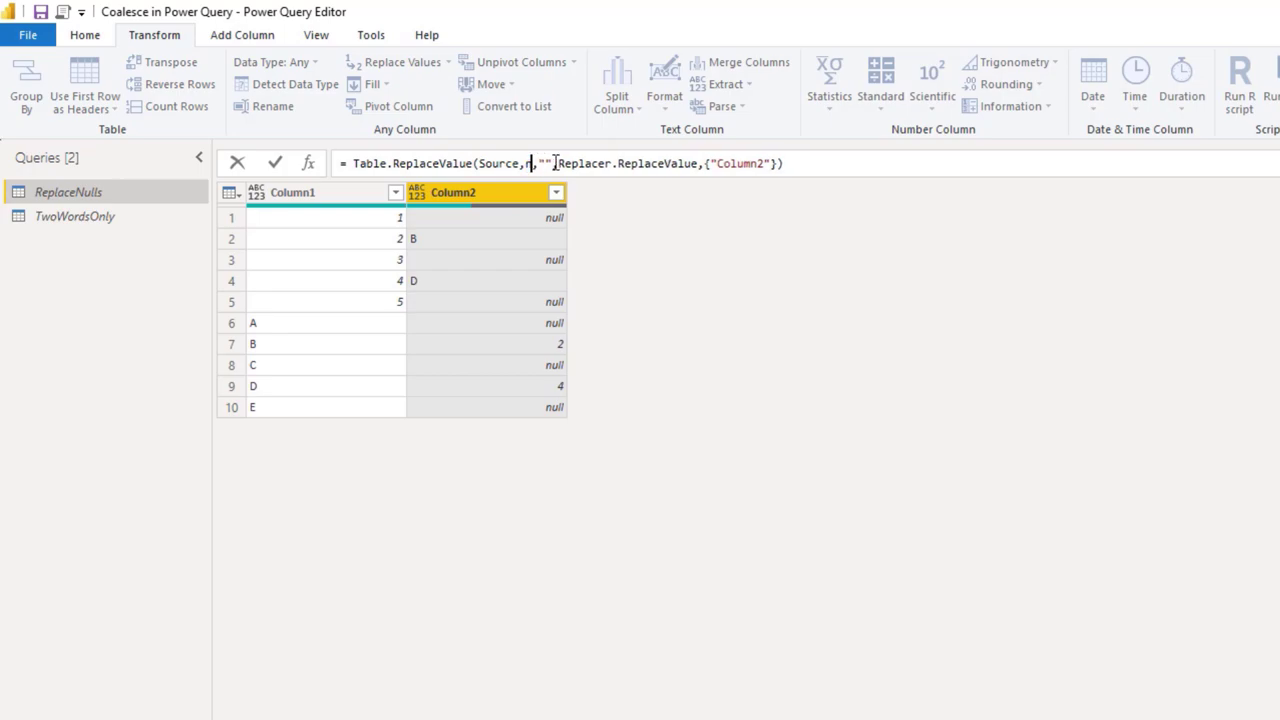
Rewrite the replace formula as each if [Column2] = null then [Column1] else [Column2] and commit it.
type("null")
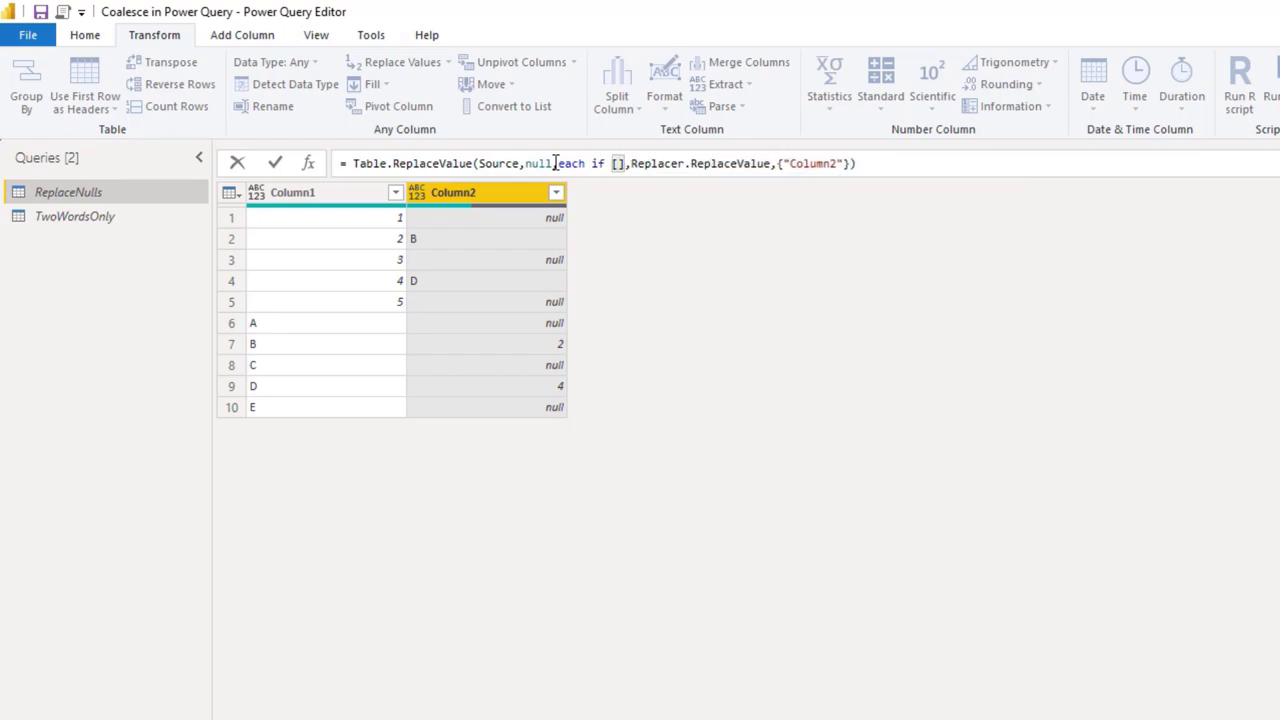
type("Column2")
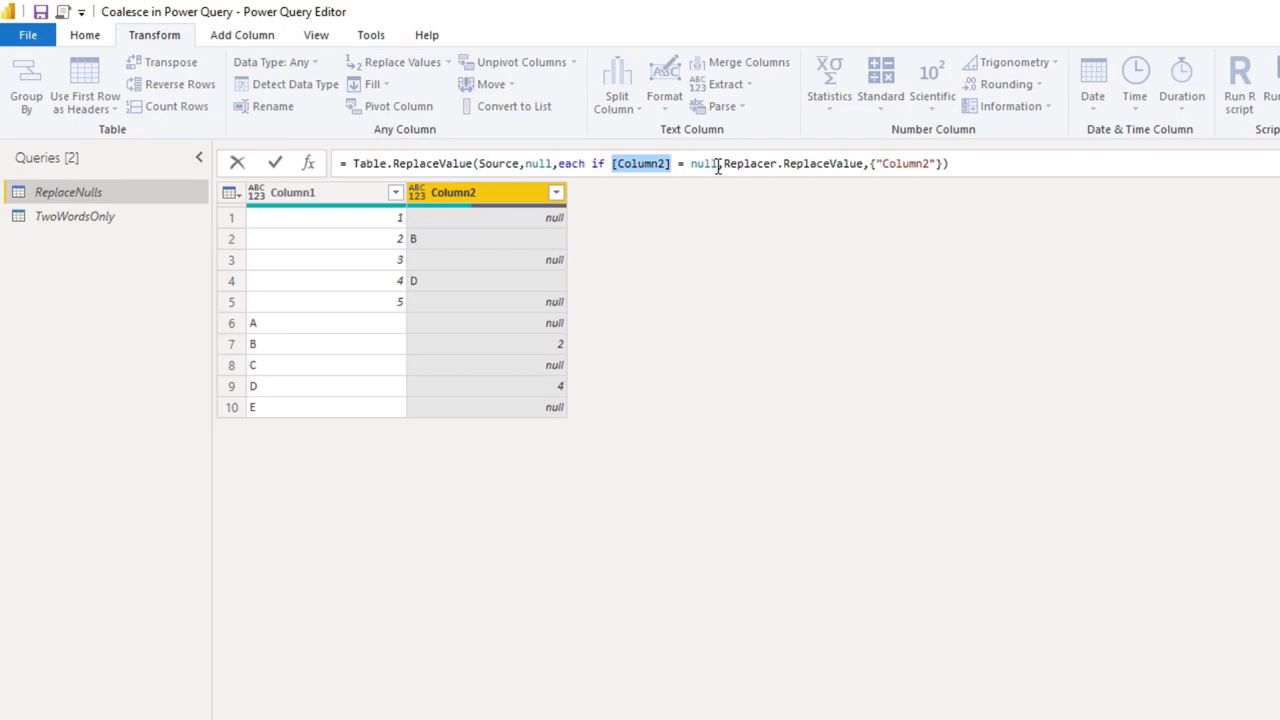
type("tr")
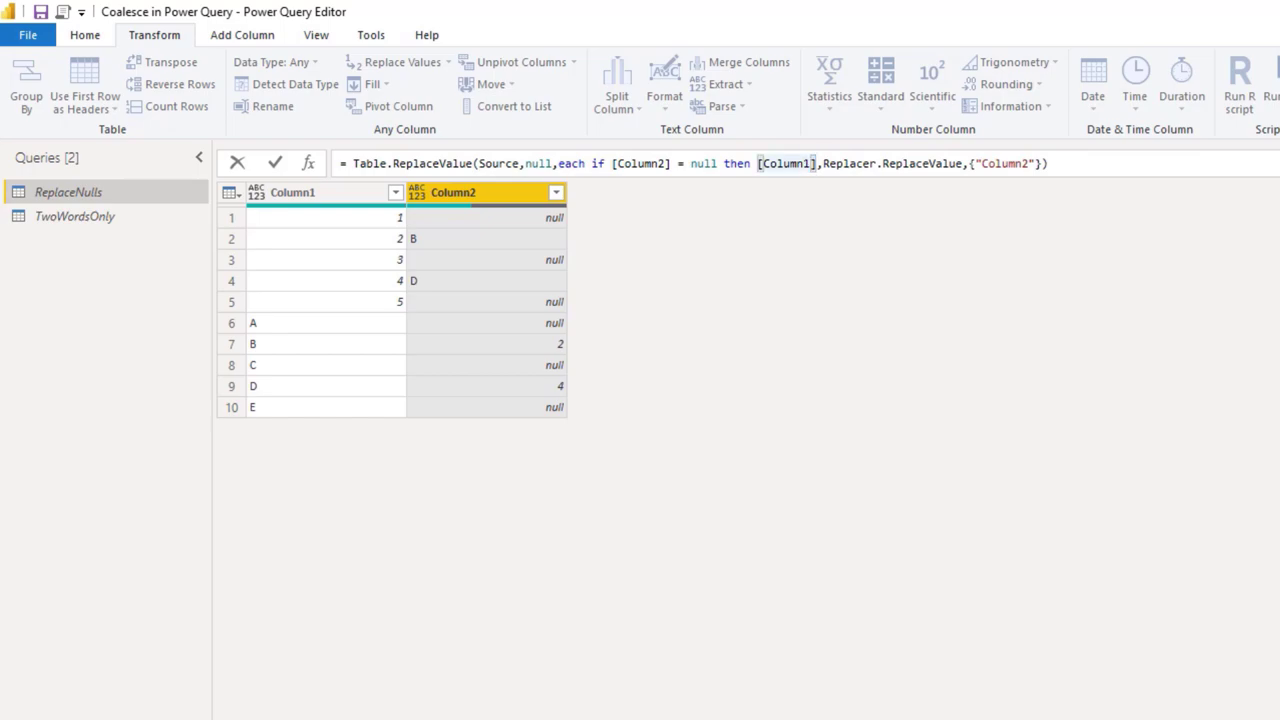
type("else [Column2]")
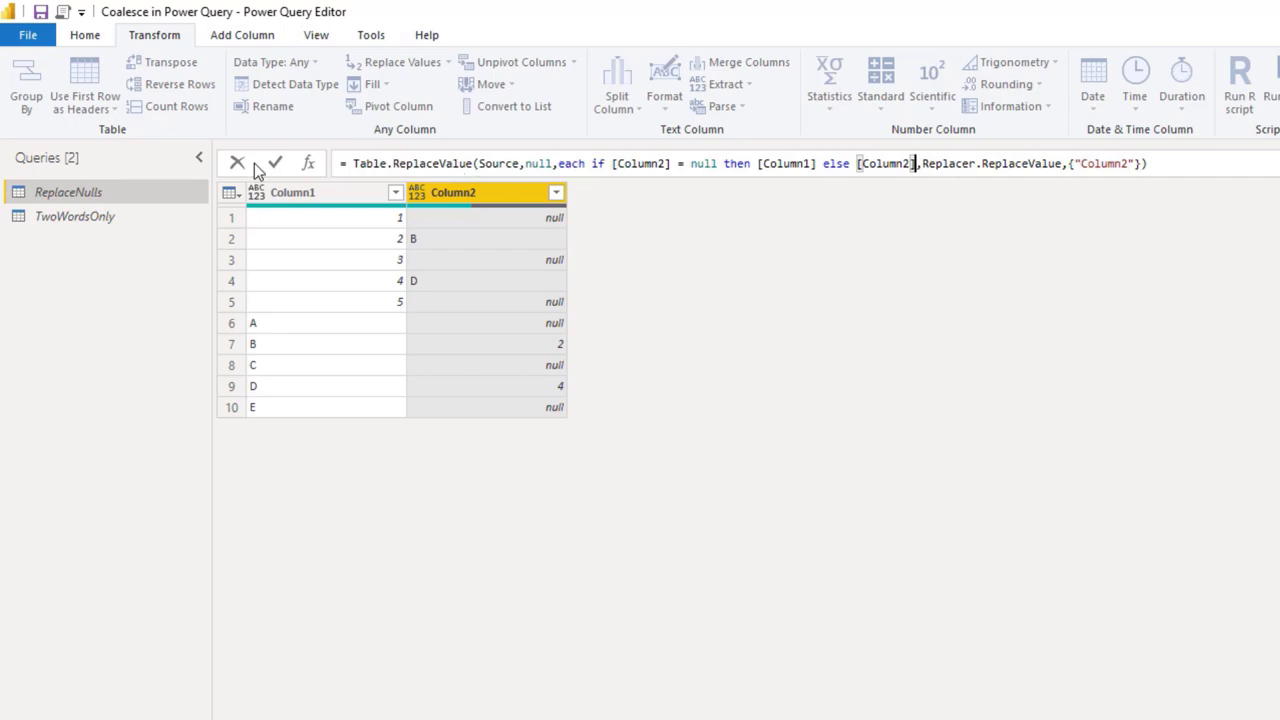
left_click(274, 164)
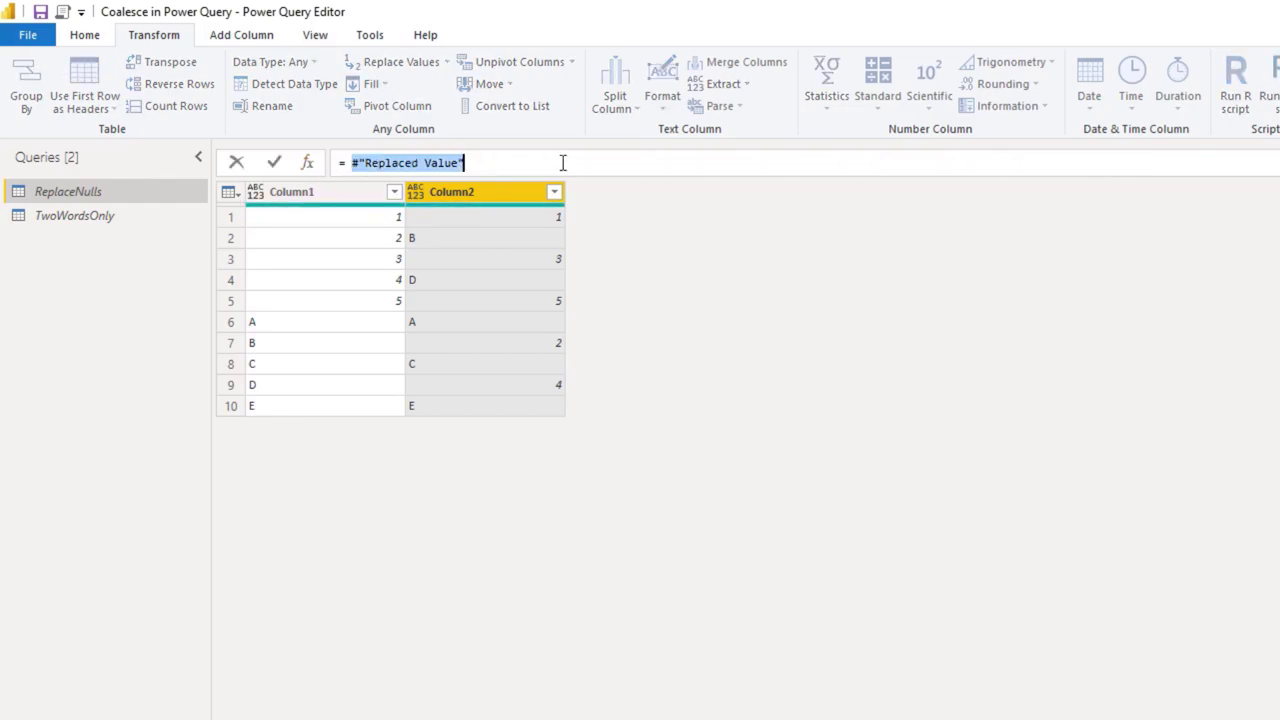
mouse_move(602, 162)
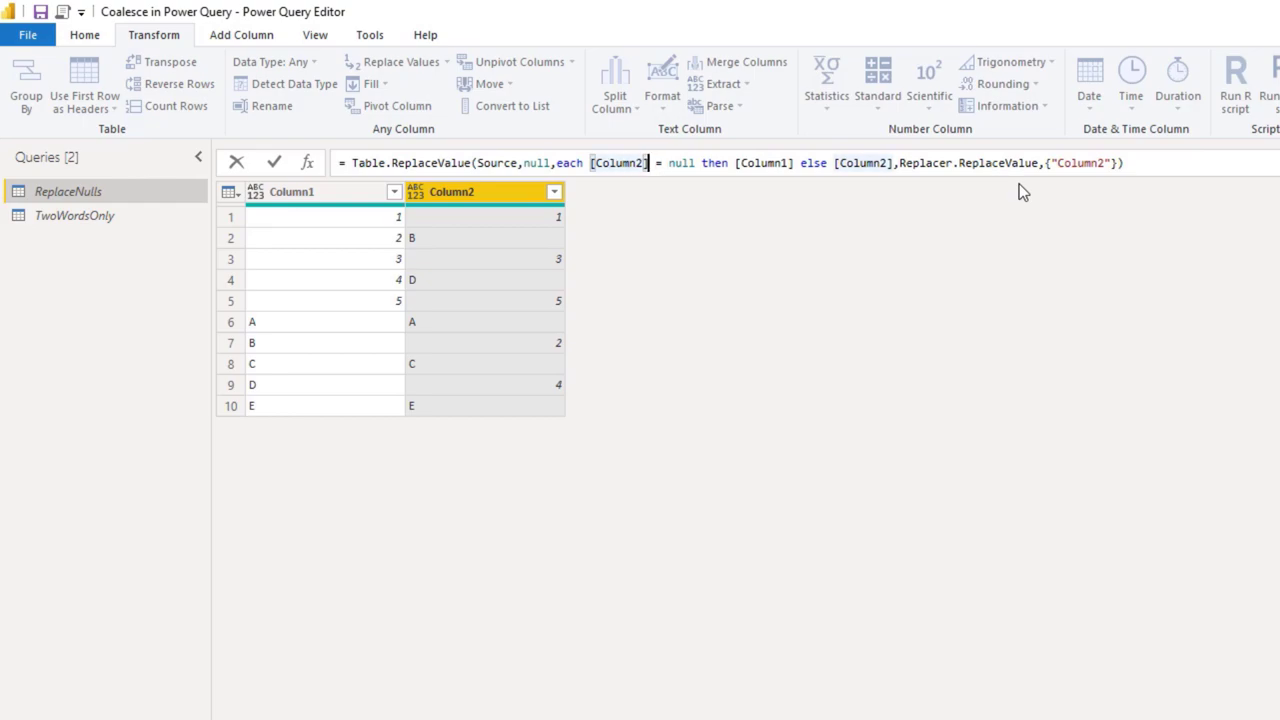
Shorten the Custom1 formula to [Column2] ?? [Column1], dropping the else branch, and commit it.
left_click_drag(648, 164, 728, 164)
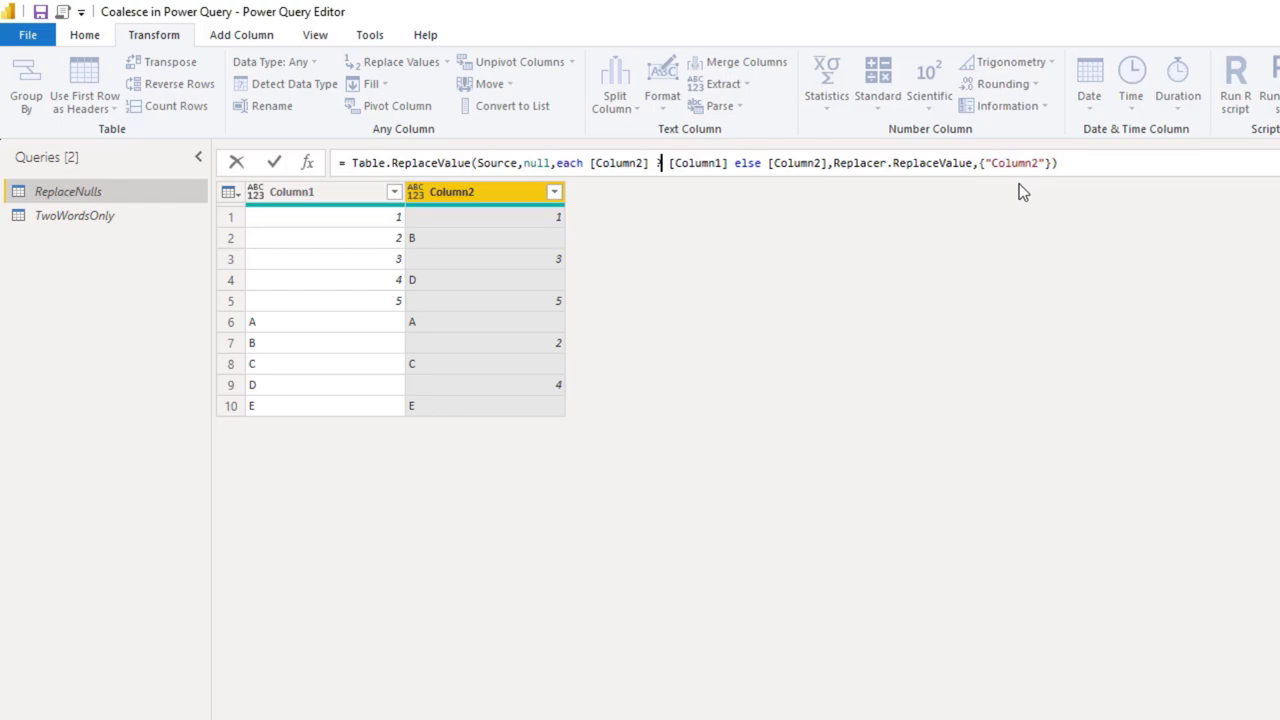
type("??")
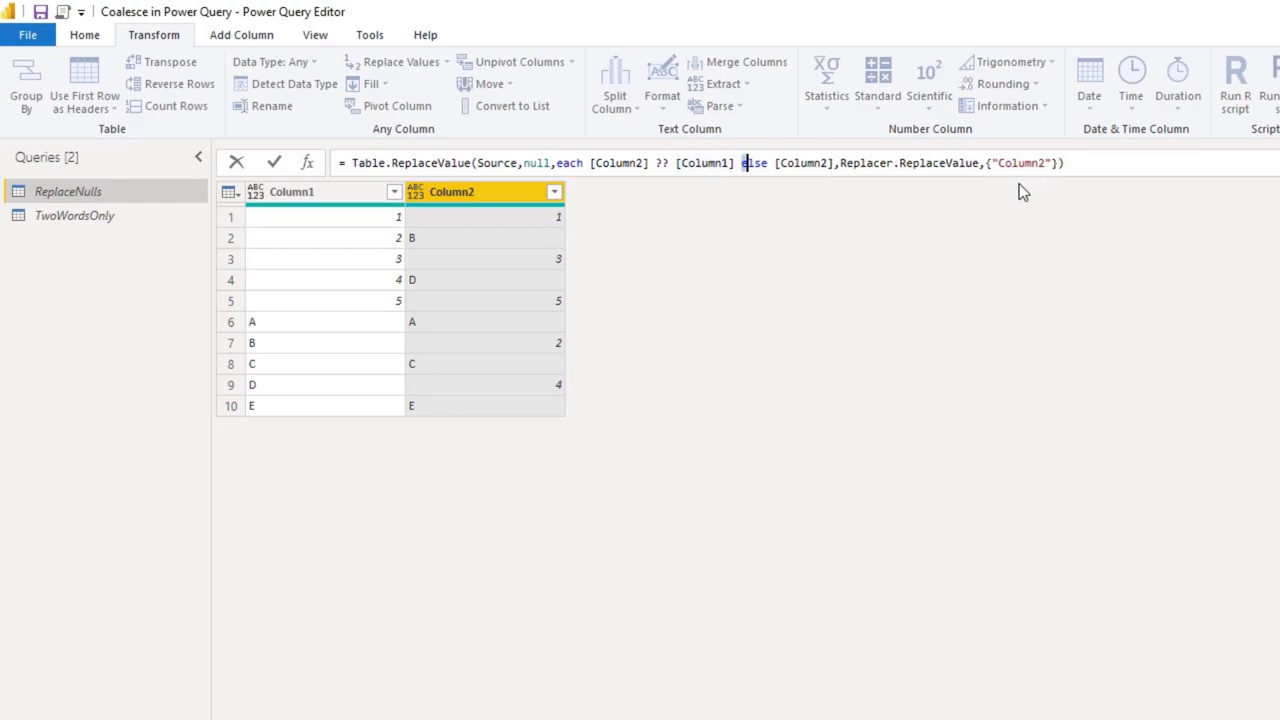
key("Delete")
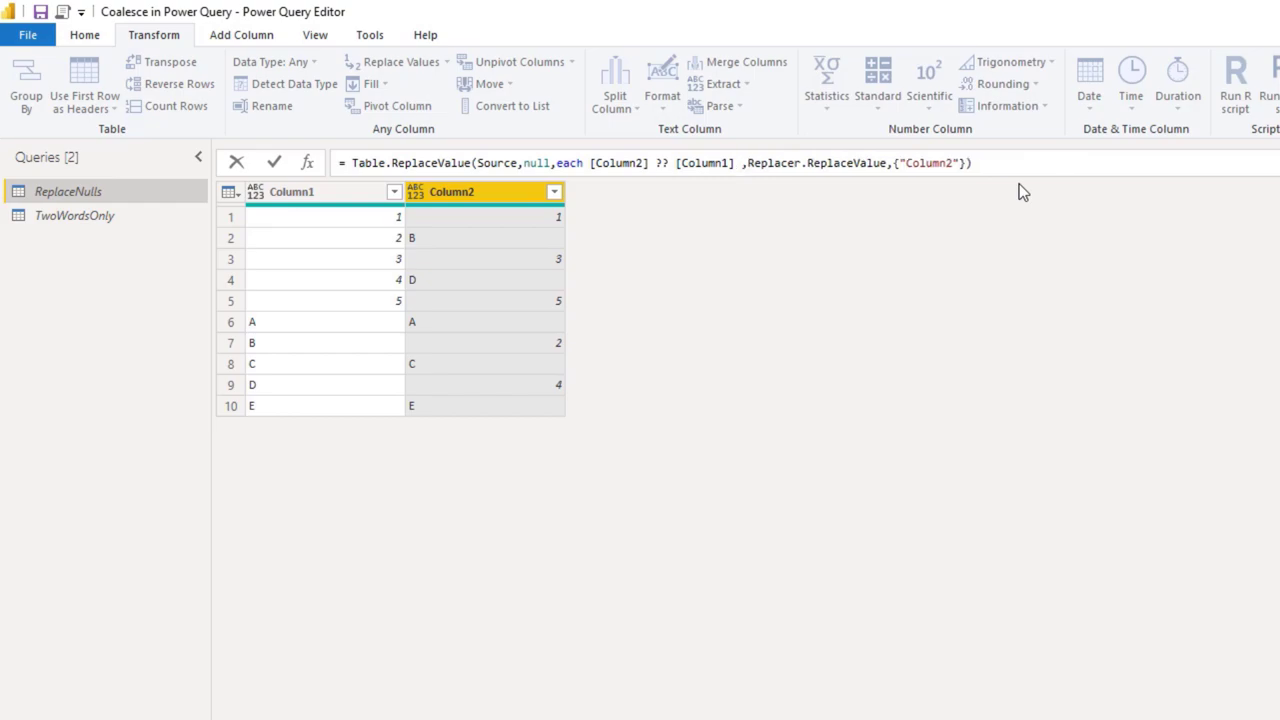
left_click(704, 162)
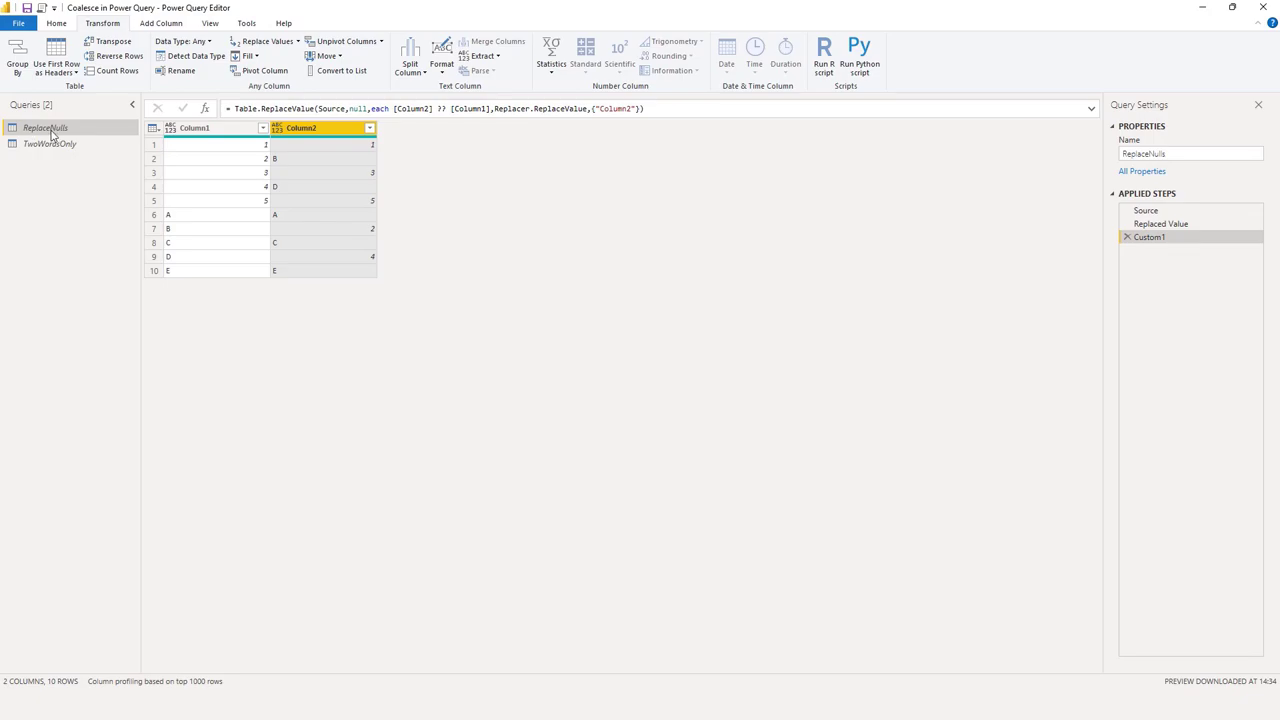
left_click(50, 144)
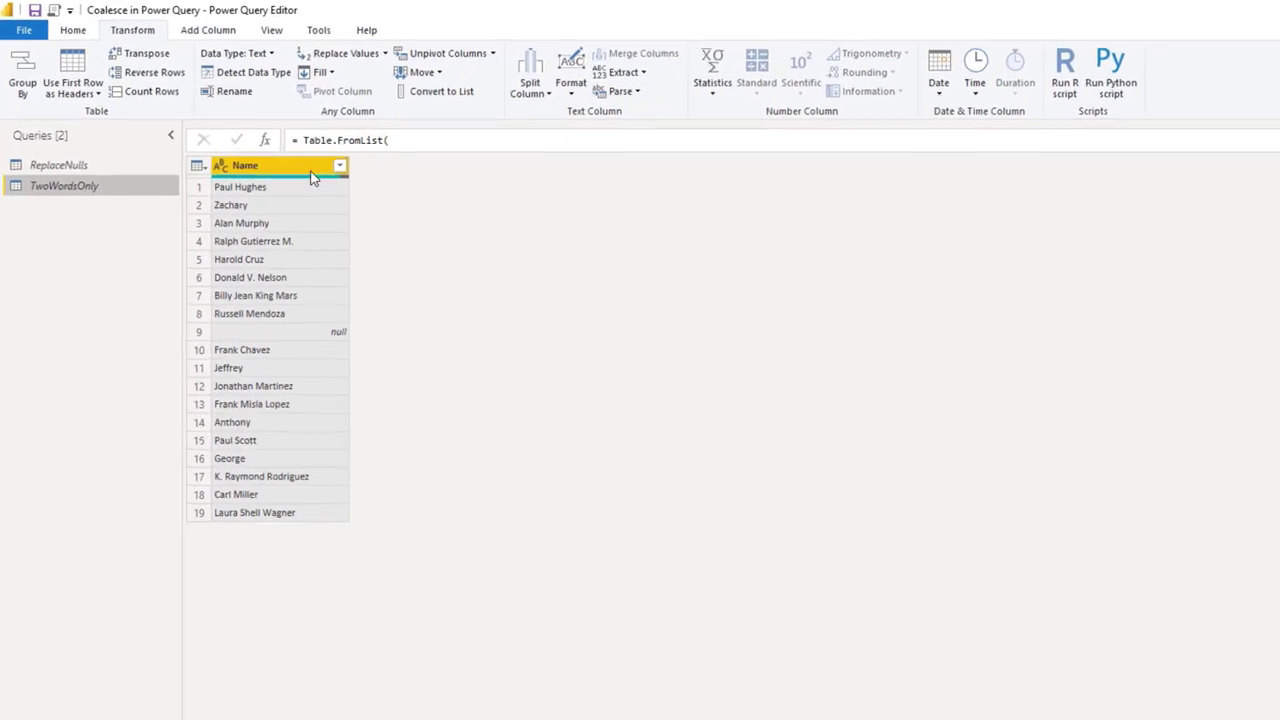
left_click(340, 166)
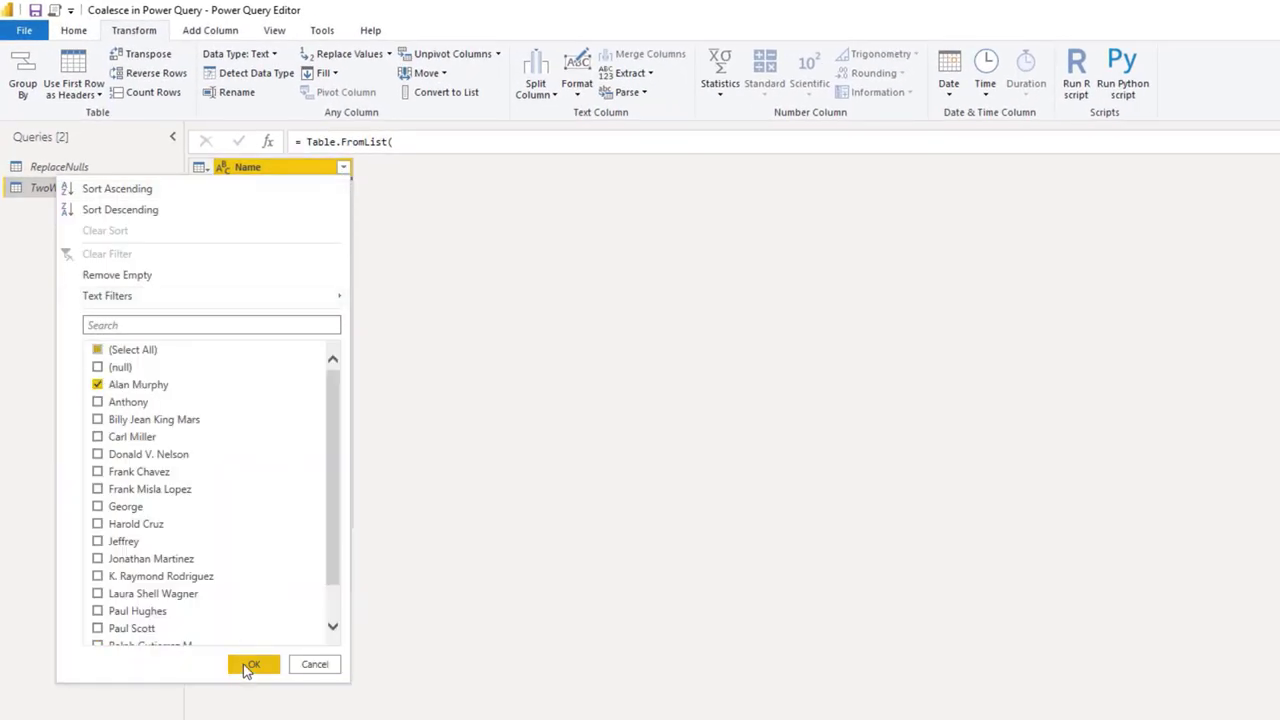
left_click(252, 664)
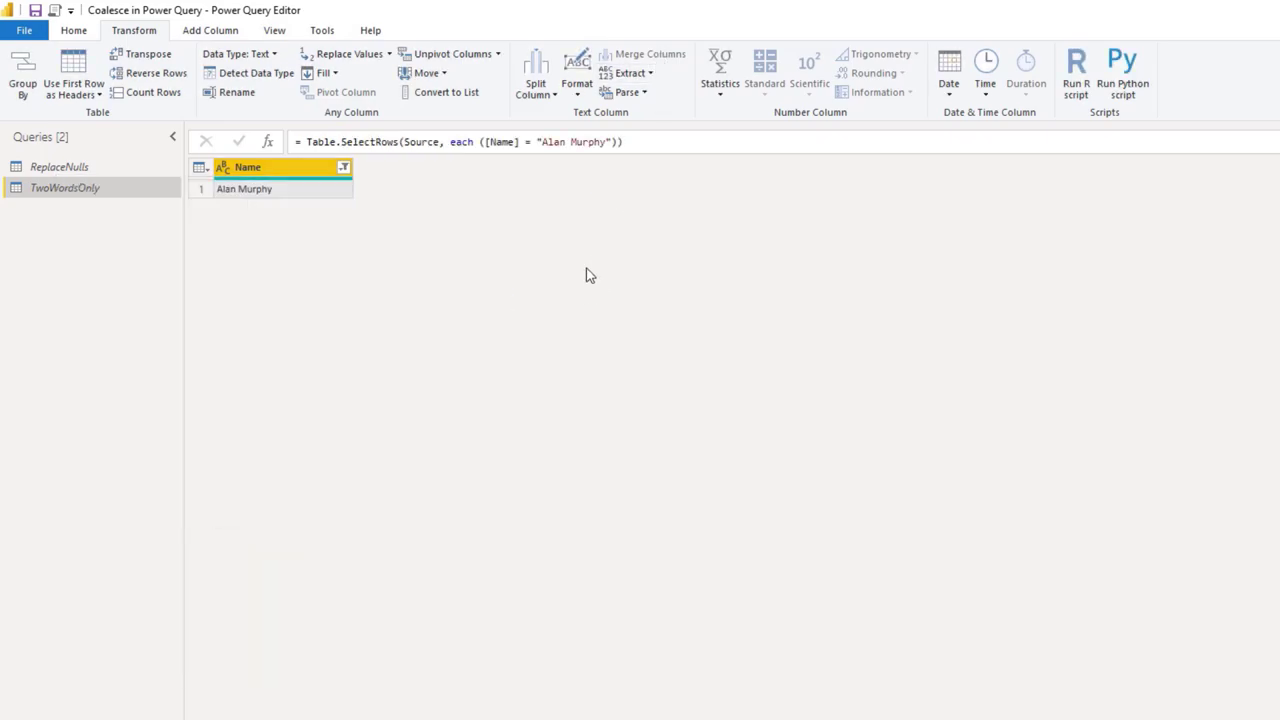
mouse_move(436, 168)
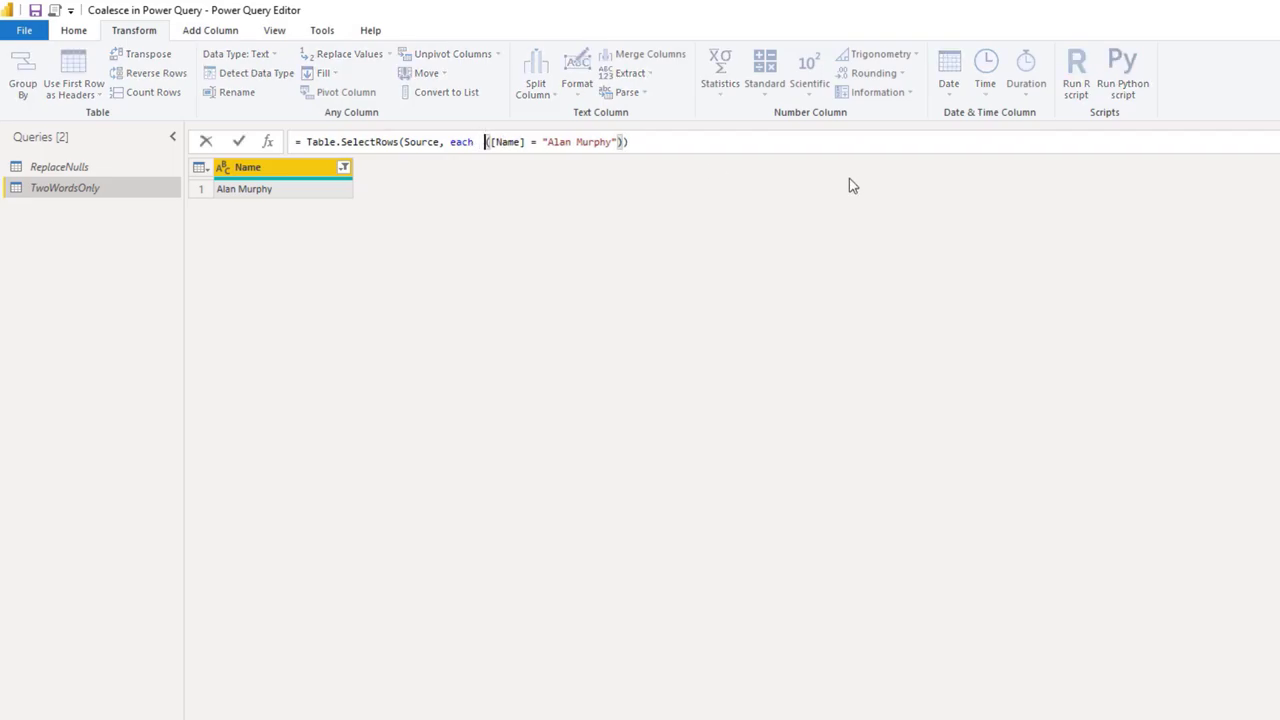
Replace the filter condition with each Text.Split([Name], " "), yielding a List-to-Logical error.
type("t")
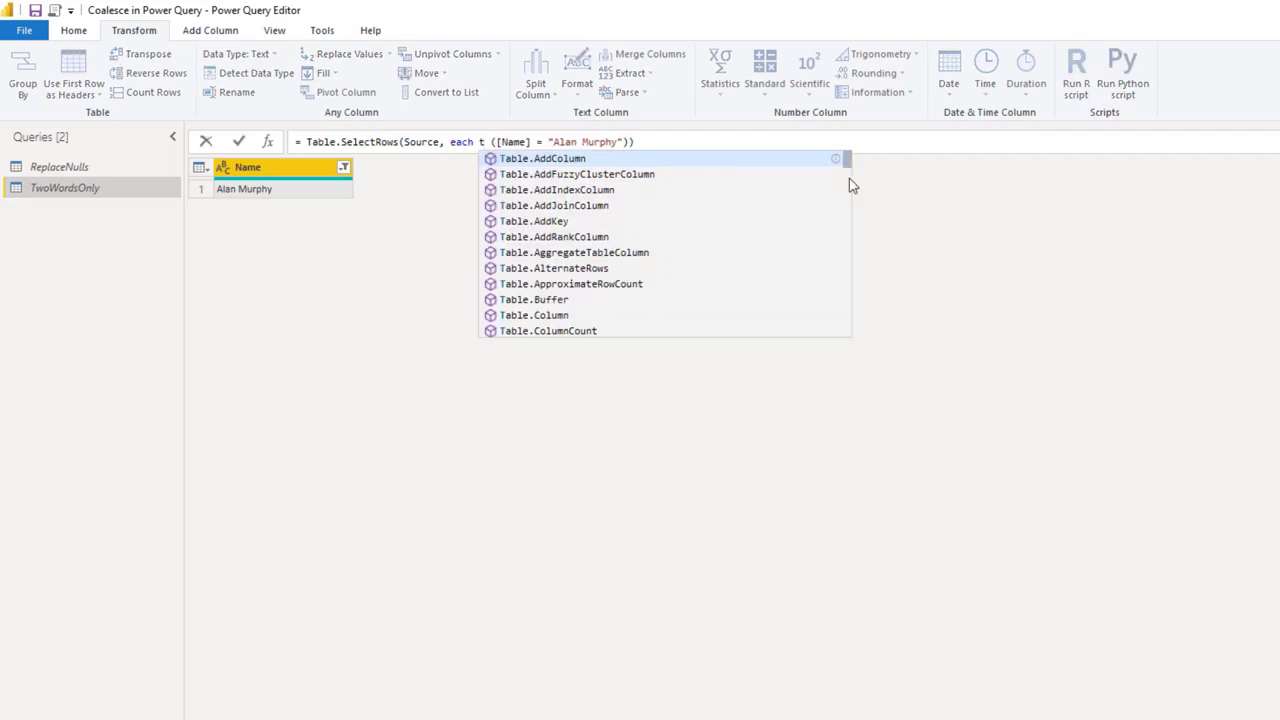
type("s")
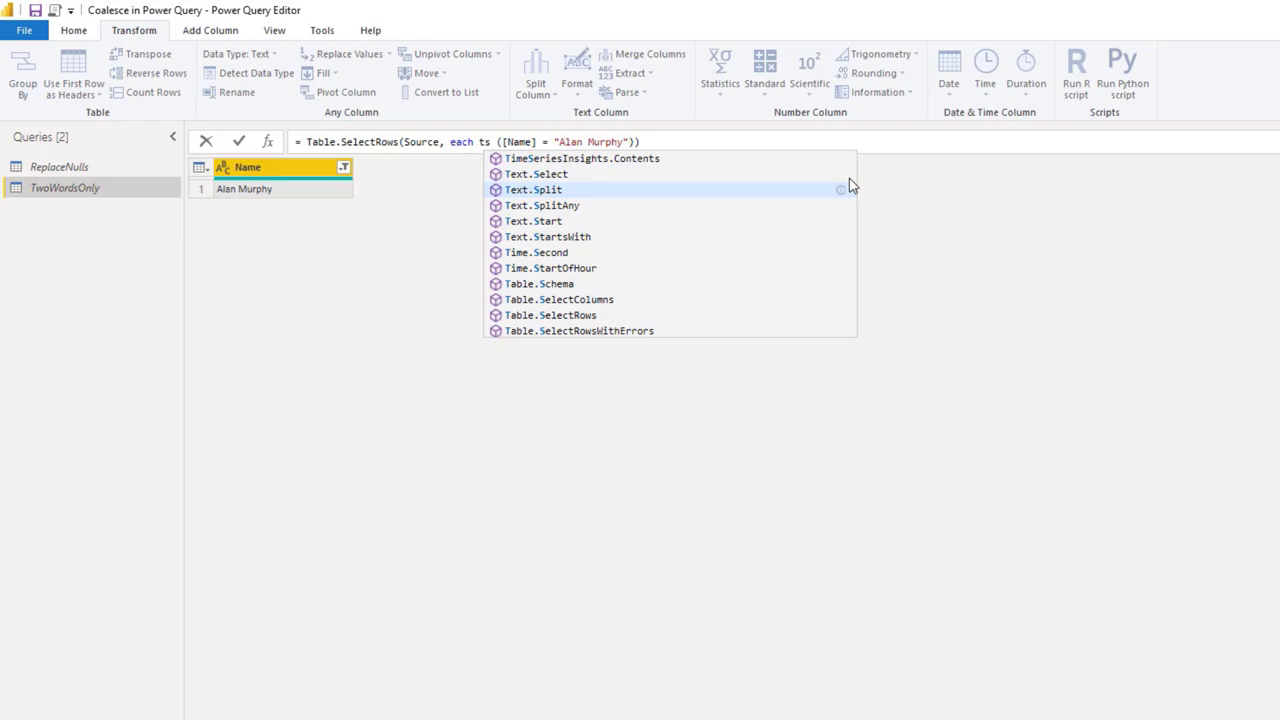
left_click(532, 188)
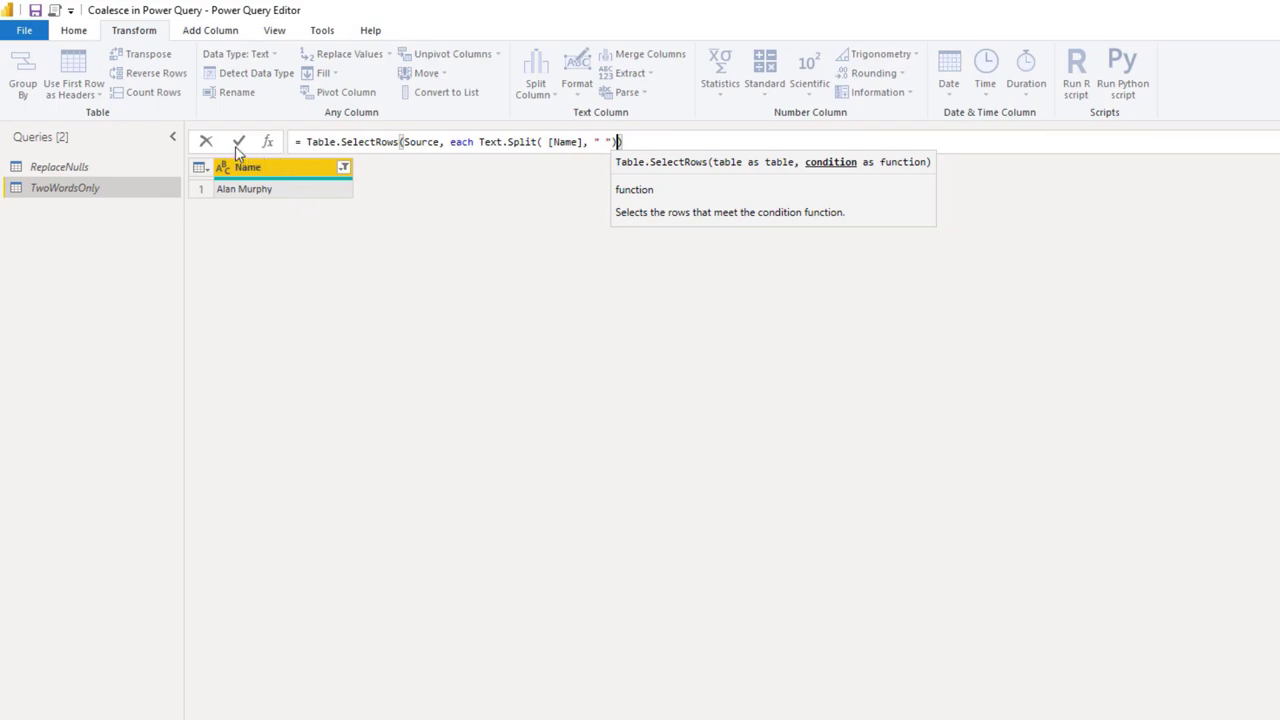
left_click(240, 140)
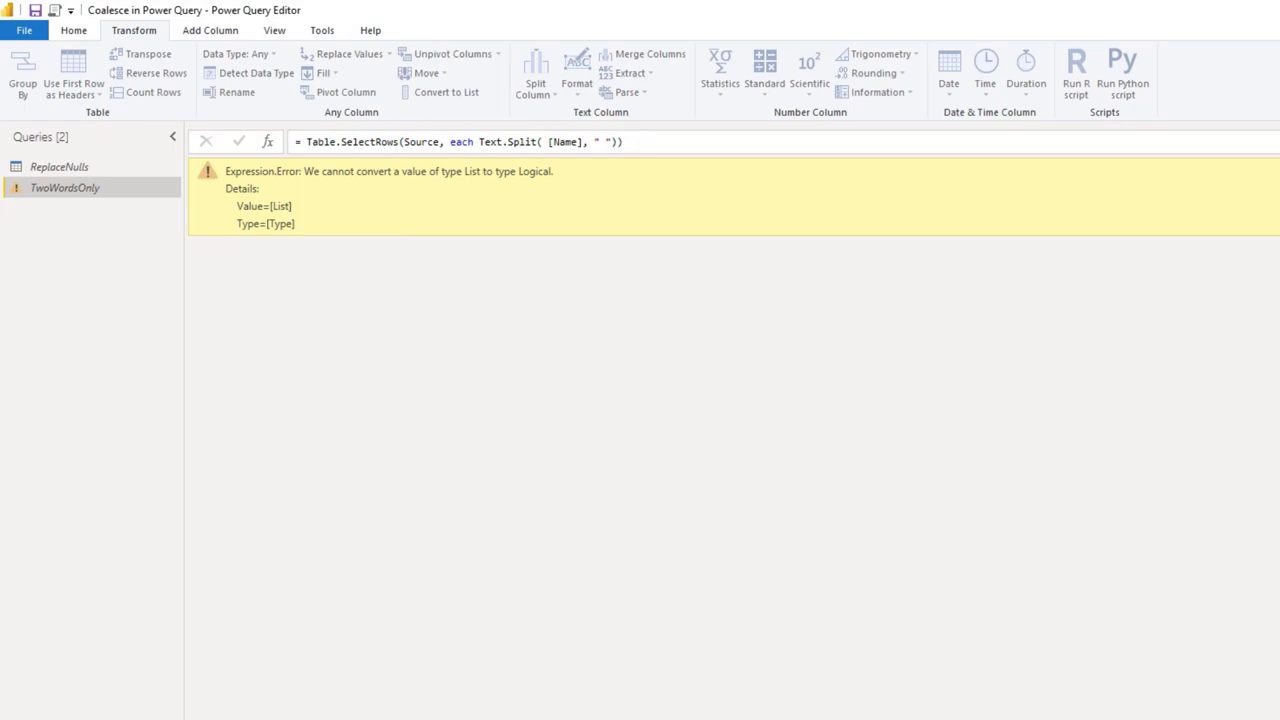
mouse_move(514, 124)
type("List.Count( ")
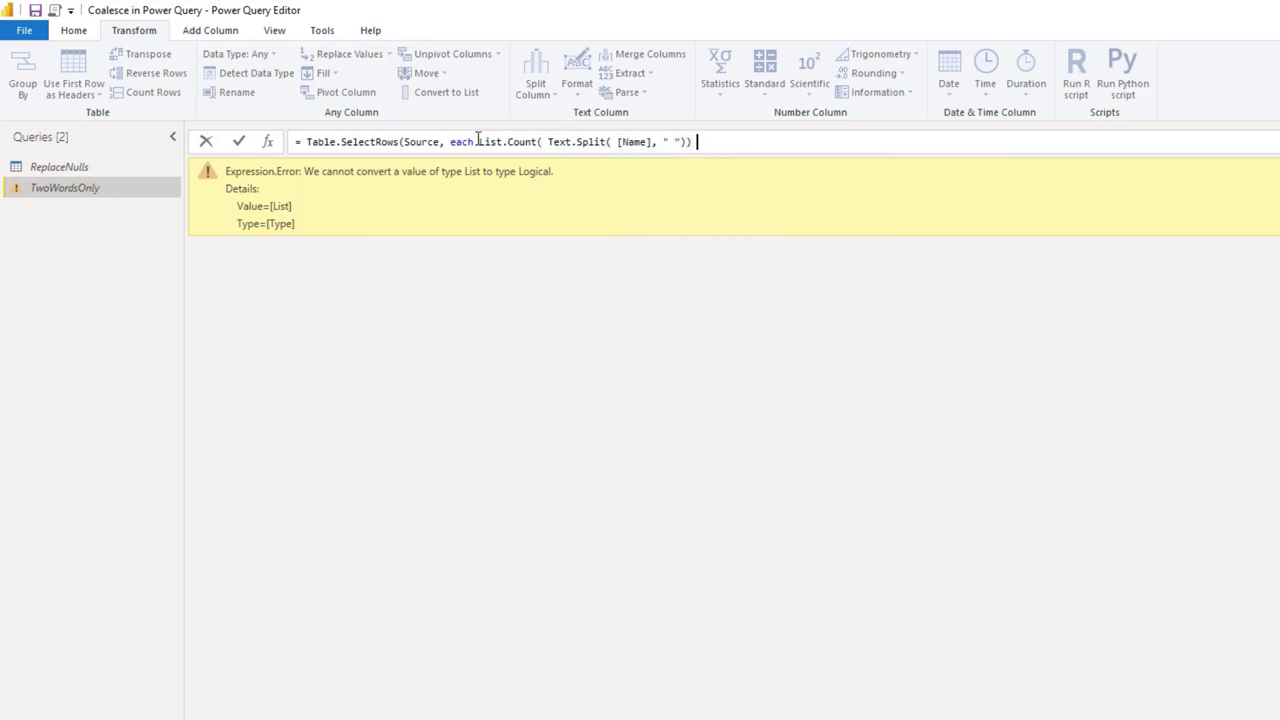
Make the condition List.Count(Text.Split([Name], " ")) = 2 to keep two-word names.
type("=2")
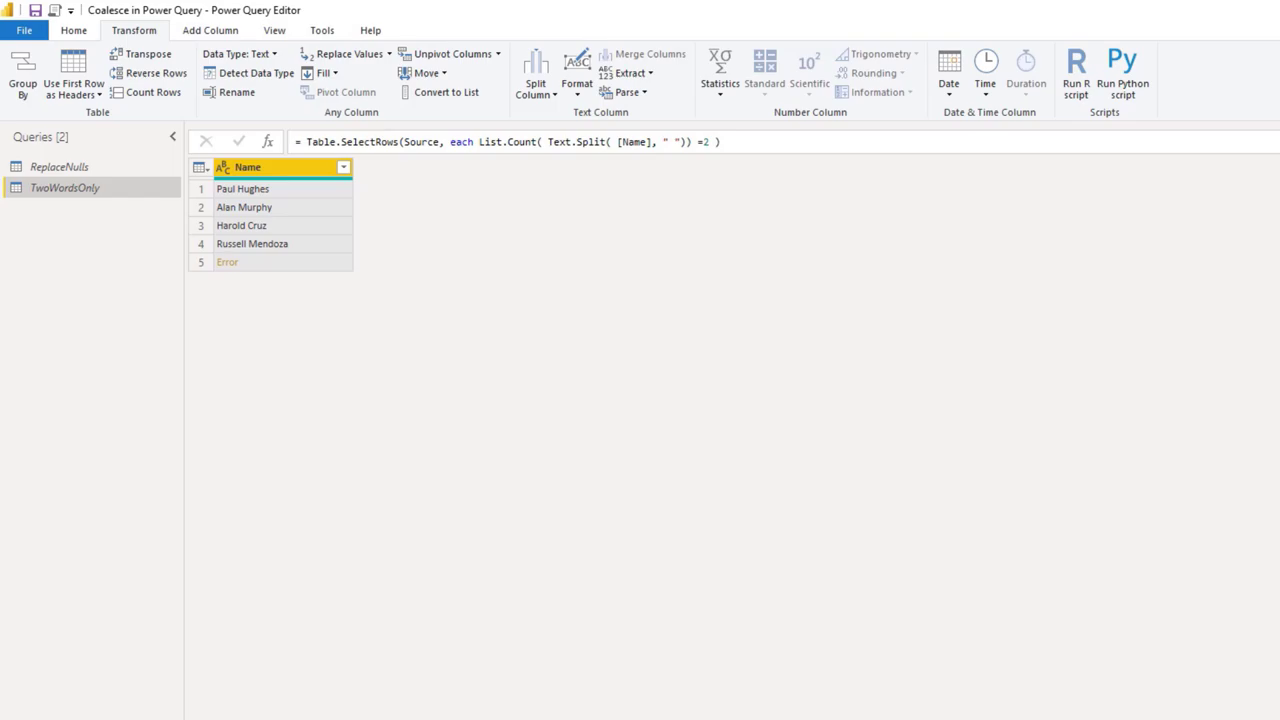
mouse_move(652, 160)
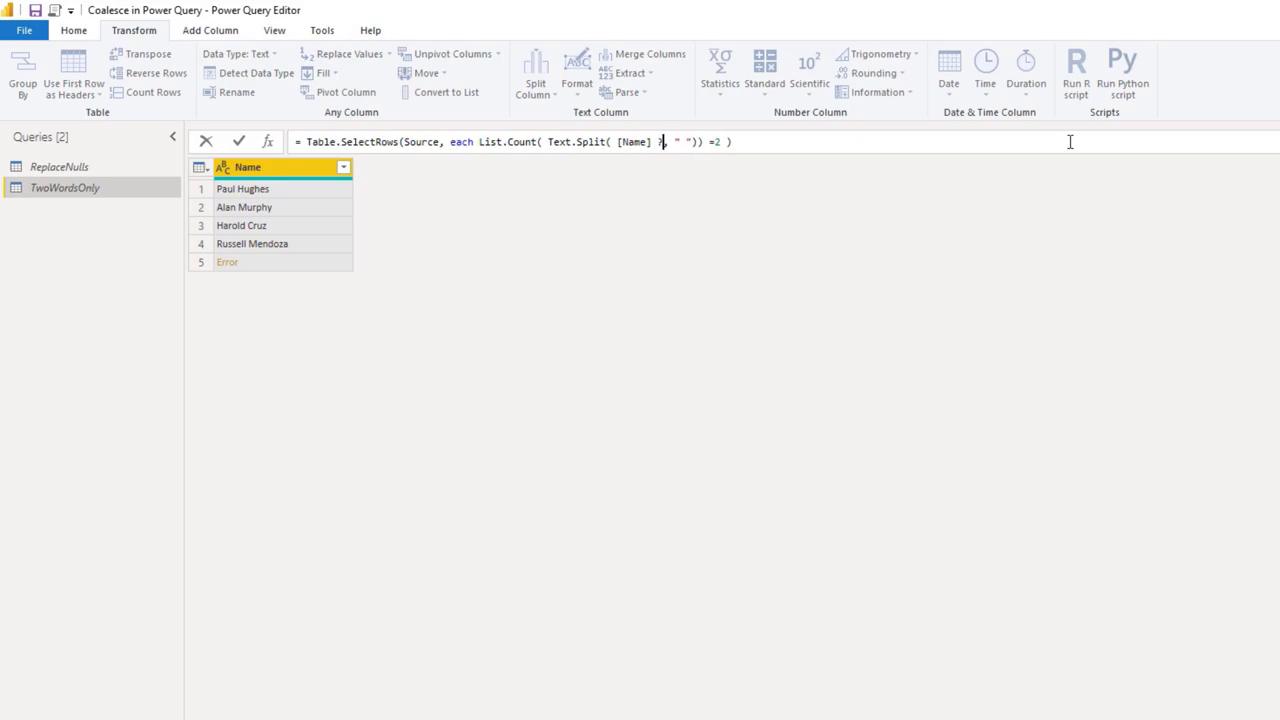
Insert ?? after [Name] inside Text.Split to begin a coalesce fallback.
type("??")
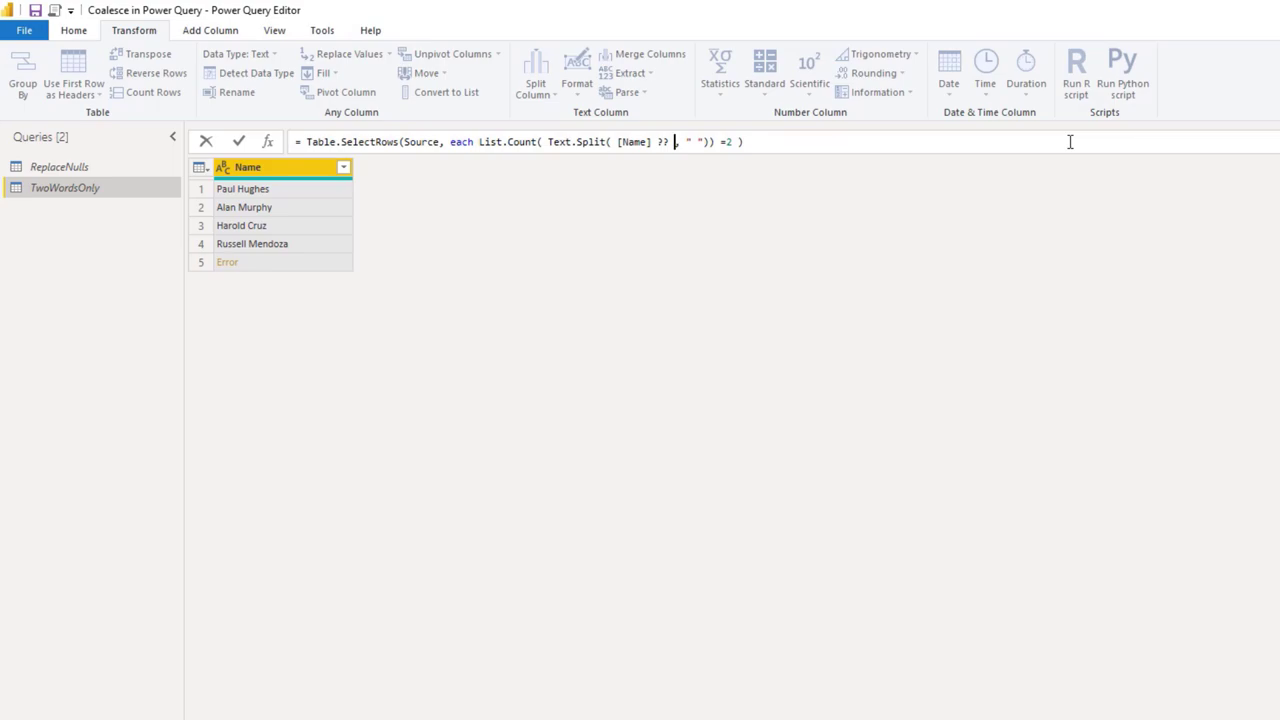